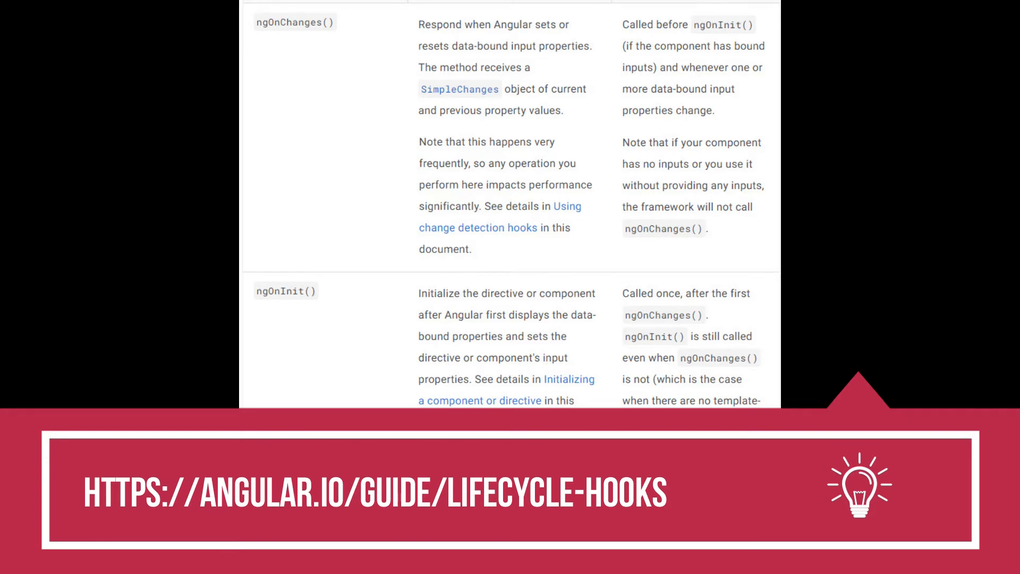
Step: Show the Thai cuisine dishes in the running restaurant app and scroll the page
{"action": "scroll", "scroll_direction": "down", "scroll_amount": 3}
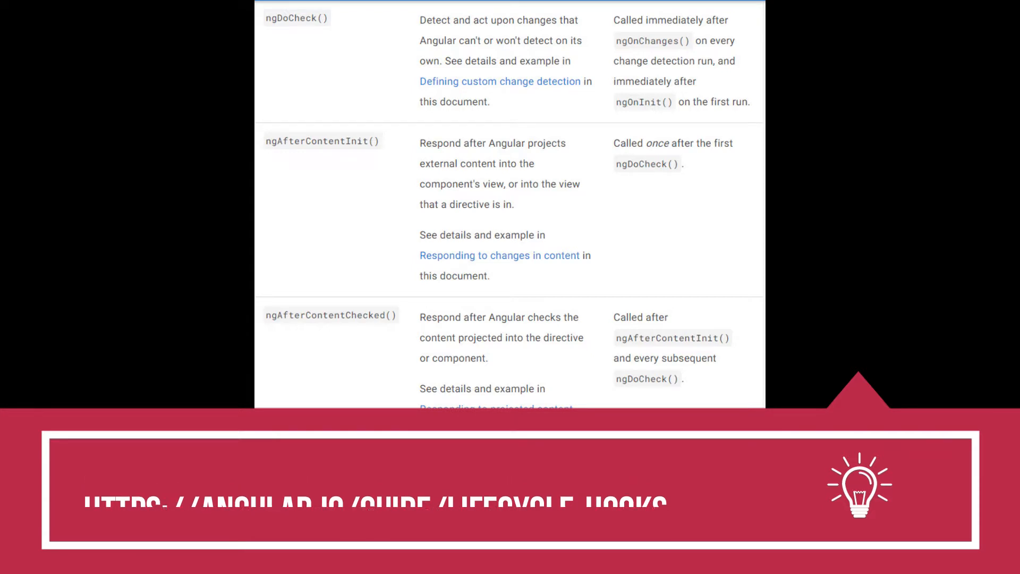
{"action": "scroll", "scroll_direction": "down", "scroll_amount": 3}
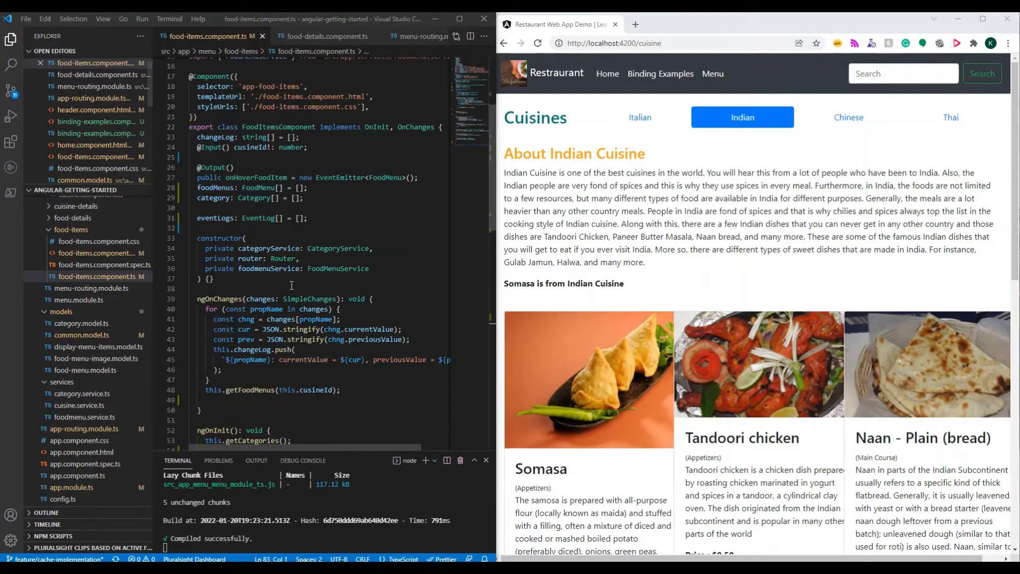
{"action": "mouse_move", "coordinate": [771, 149]}
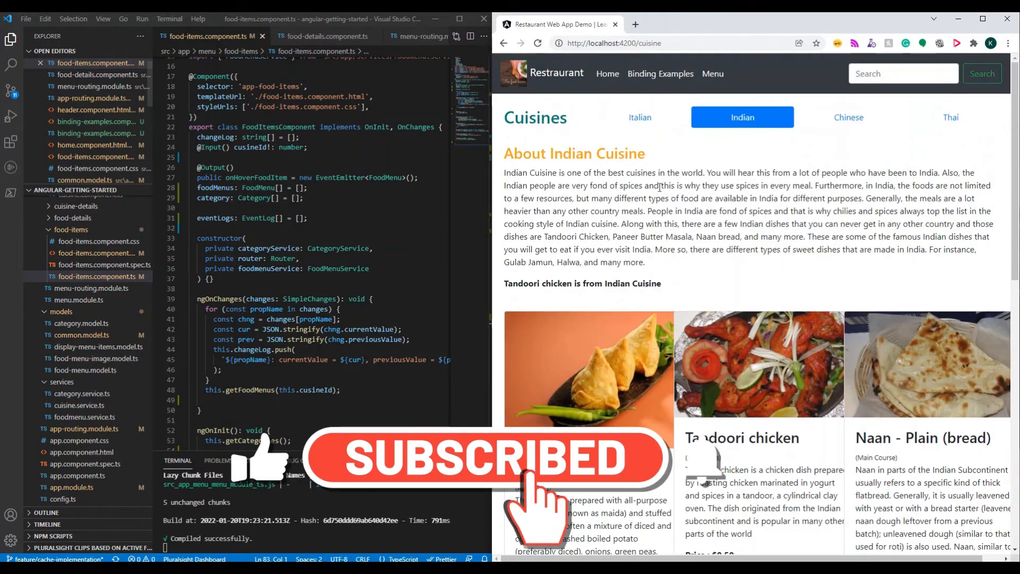
{"action": "left_click", "coordinate": [949, 117]}
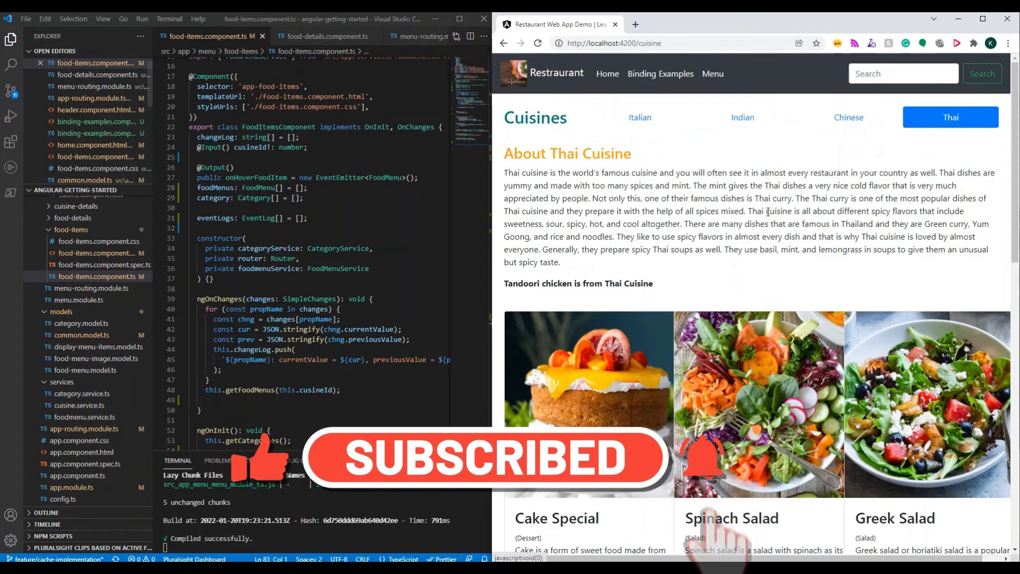
{"action": "scroll", "scroll_direction": "down", "scroll_amount": 3}
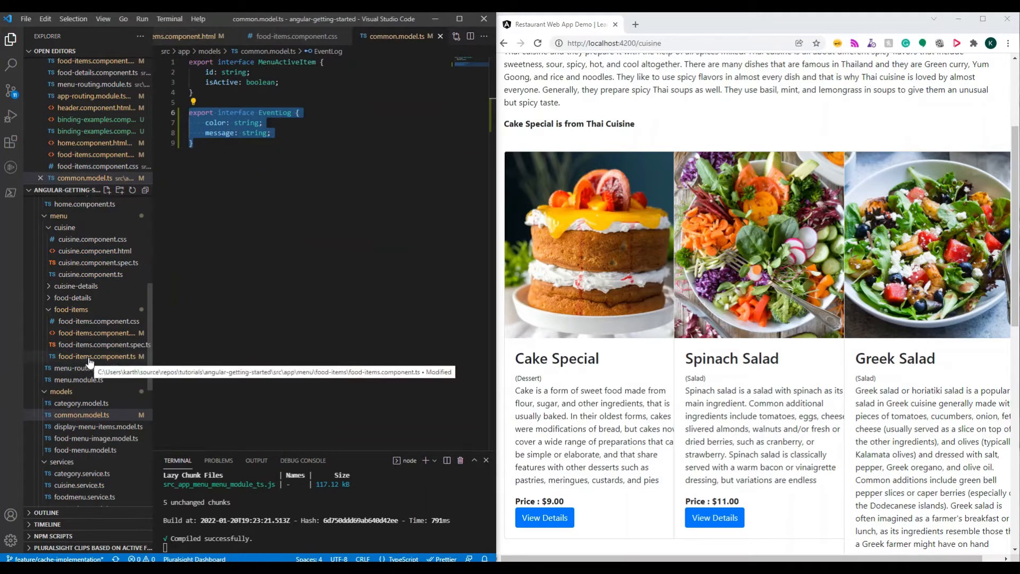
Step: Reopen food-items.component.ts and scroll up to the EventLog import from common.model
{"action": "left_click", "coordinate": [95, 356]}
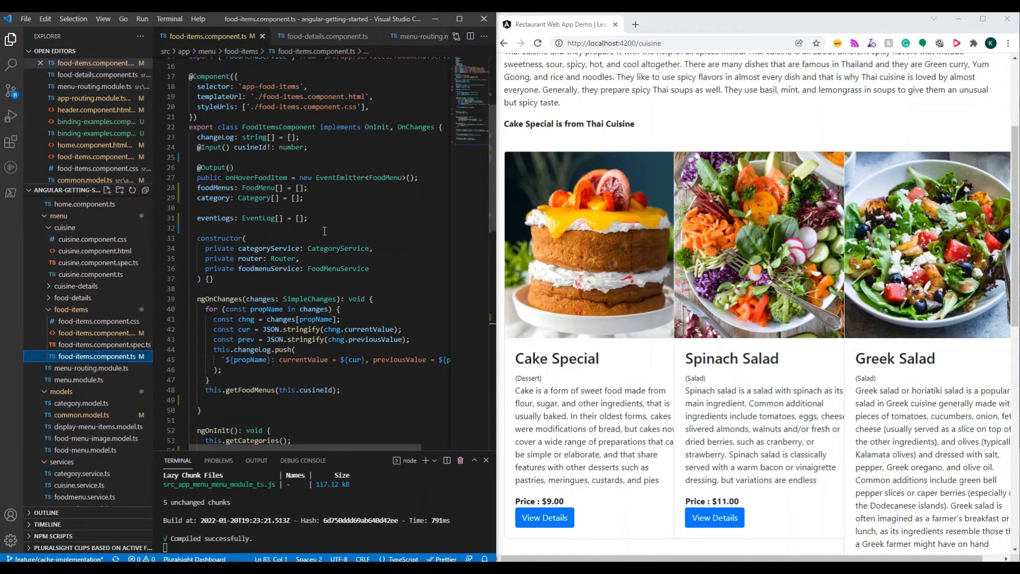
{"action": "left_click", "coordinate": [327, 228]}
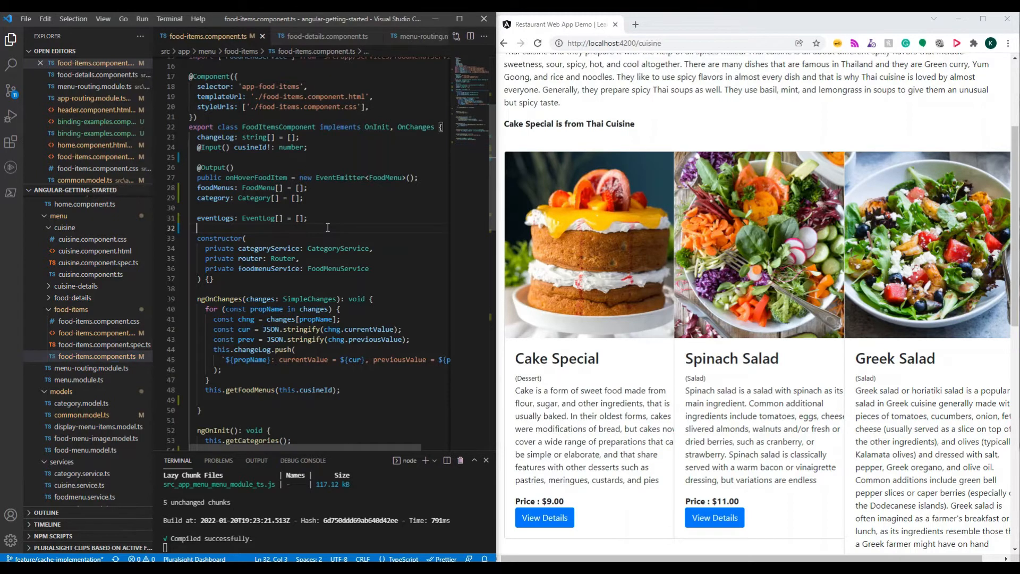
{"action": "left_click", "coordinate": [310, 218]}
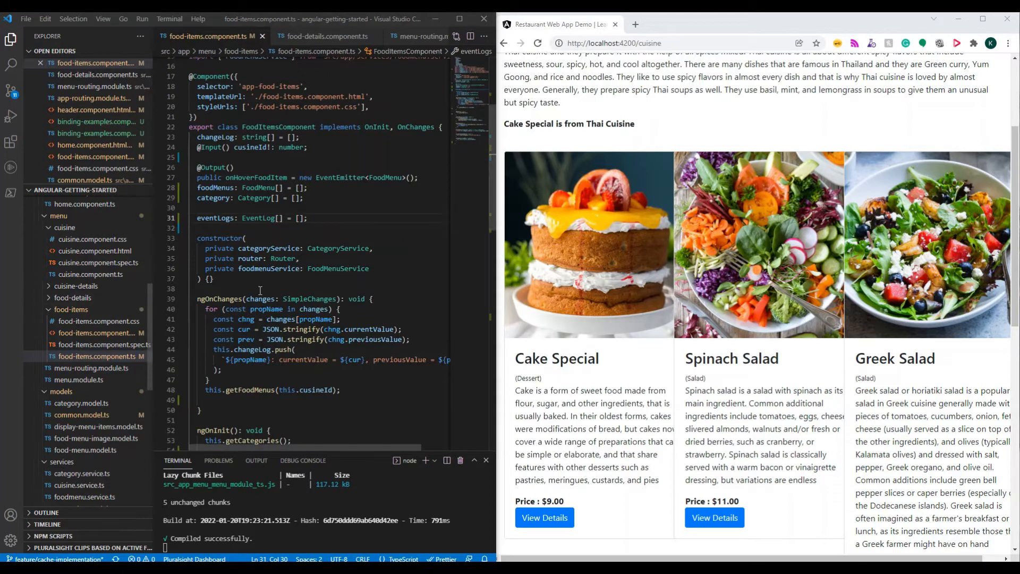
{"action": "scroll", "scroll_direction": "up", "scroll_amount": 3}
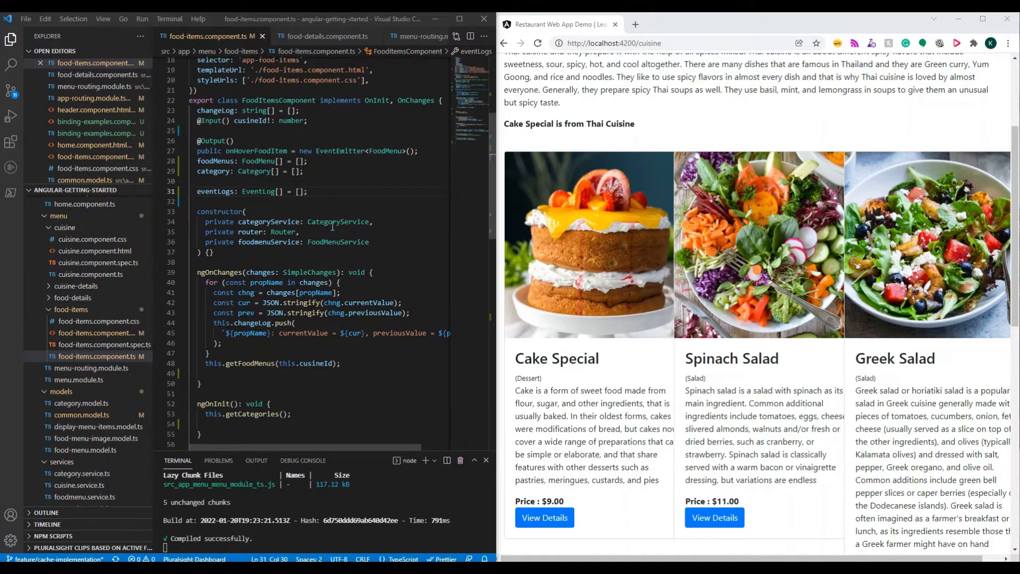
{"action": "scroll", "scroll_direction": "up", "scroll_amount": 3}
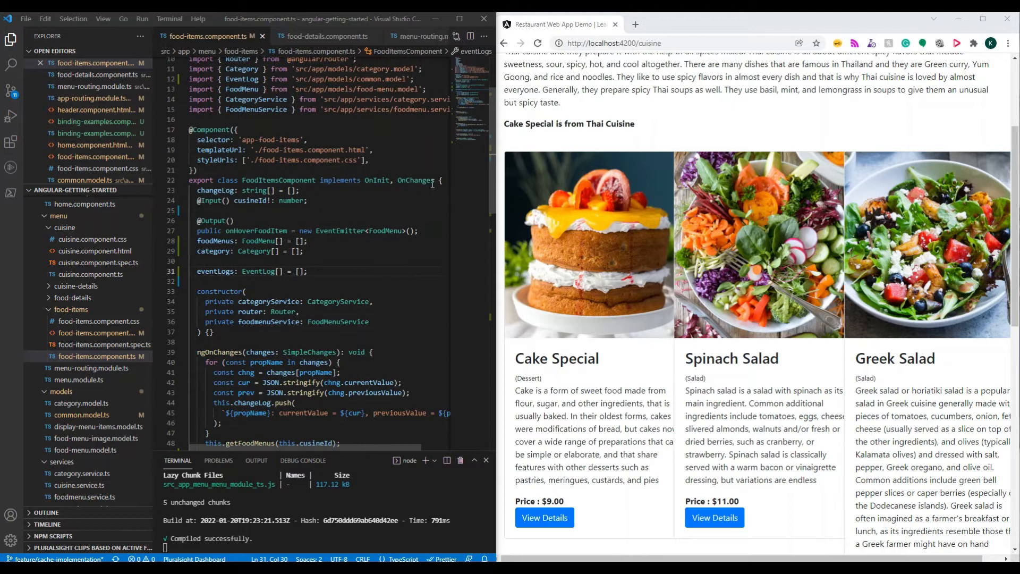
{"action": "mouse_move", "coordinate": [415, 181]}
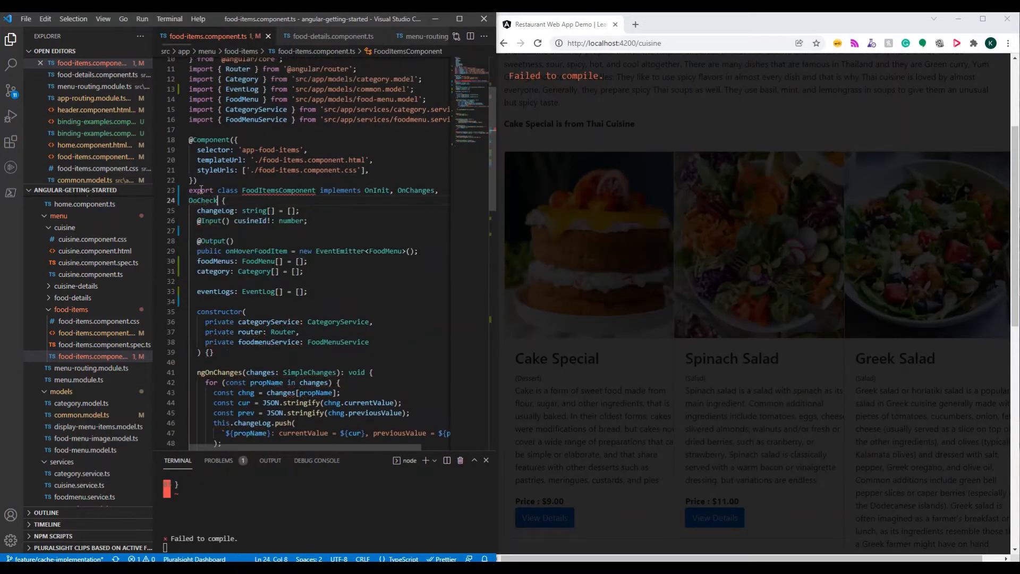
Step: Add DoCheck, AfterContent*, AfterView* and OnDestroy to FoodItemsComponent's implements clause with auto-imports
{"action": "type", "text": "af"}
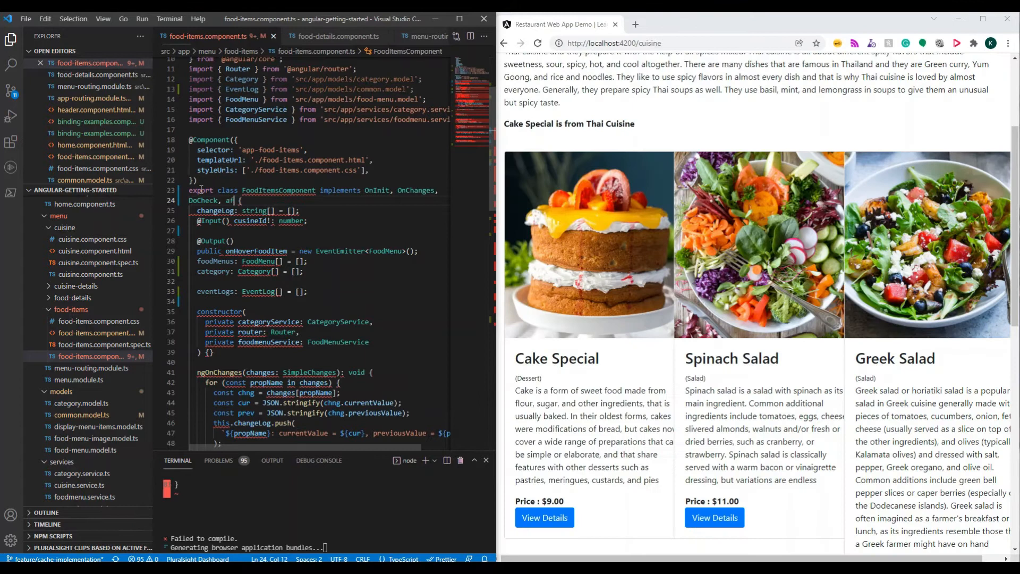
{"action": "type", "text": "aftercont"}
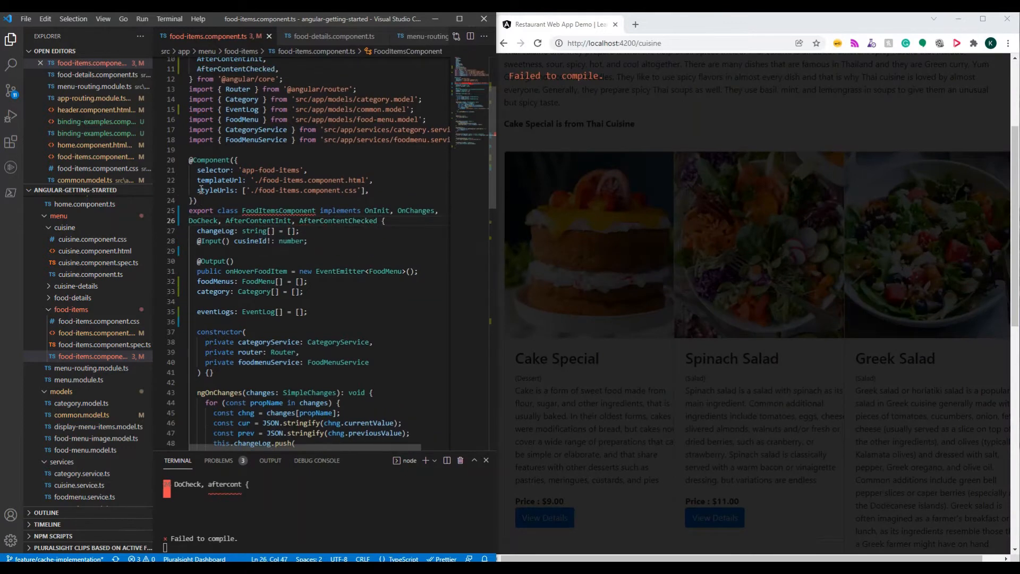
{"action": "type", "text": "afte"}
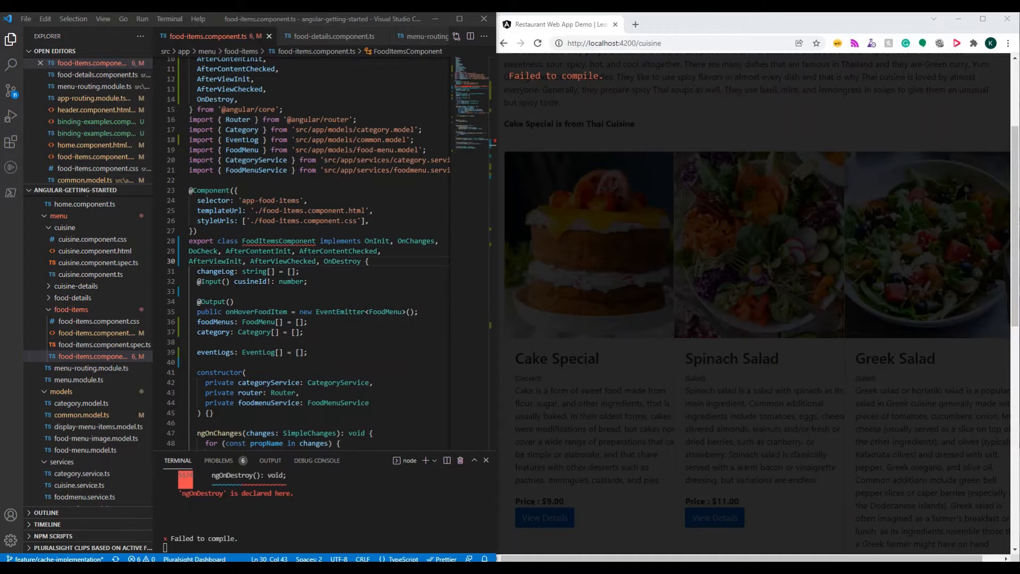
{"action": "scroll", "scroll_direction": "down", "scroll_amount": 3}
{"action": "type", "text": "his.eventLogs.push(this.getTimeStamp(\"ngOnChanges\",\"violet\"));"}
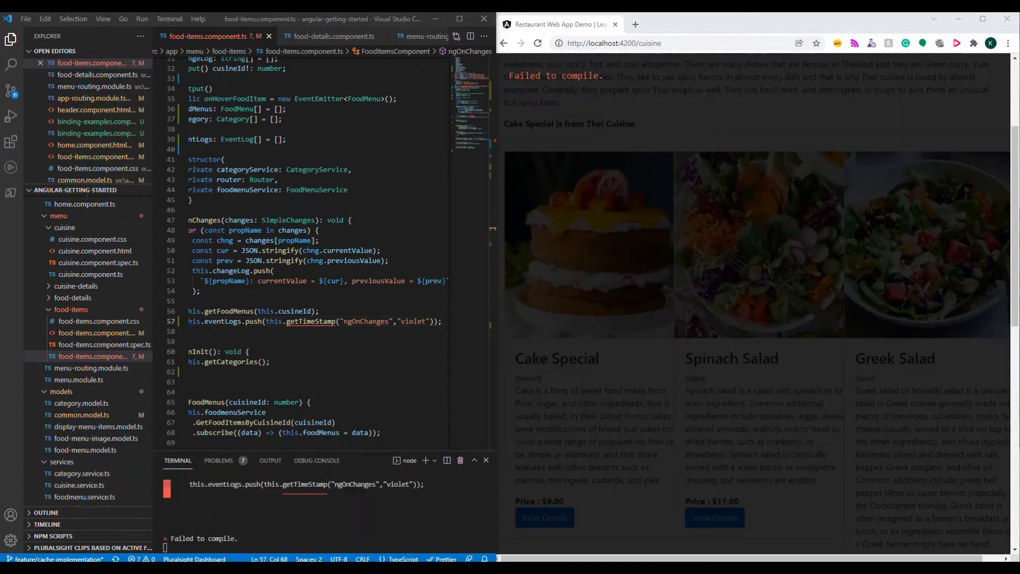
Step: Push a darkcyan getTimeStamp('ngOnInit') entry into eventLogs in ngOnInit and save the component
{"action": "scroll", "scroll_direction": "down", "scroll_amount": 3}
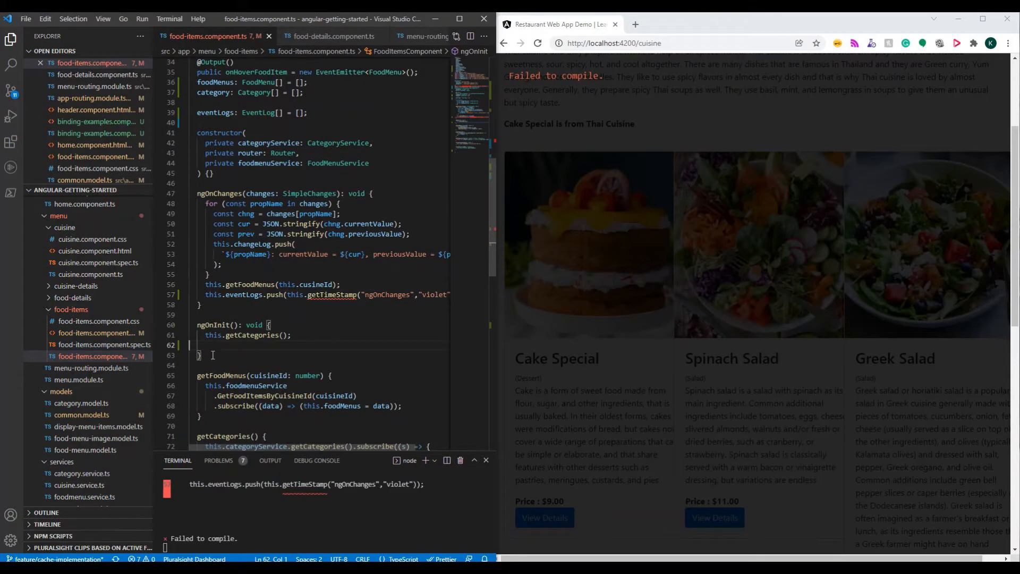
{"action": "type", "text": "this.eventLogs.push(this.getTimeStamp(\"ngOnInit\",\"darkcyan\"));"}
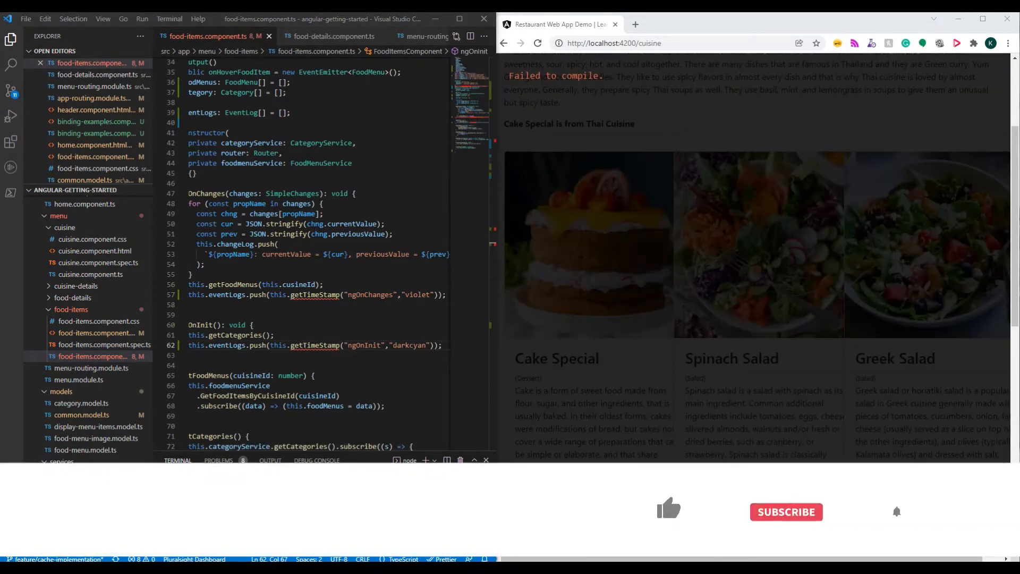
{"action": "scroll", "scroll_direction": "down", "scroll_amount": 3}
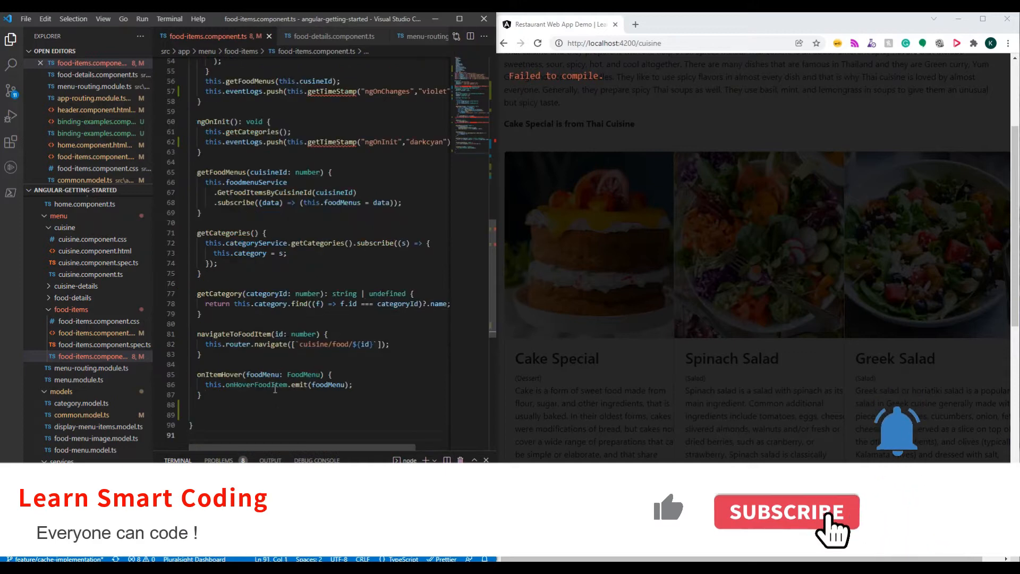
{"action": "scroll", "scroll_direction": "down", "scroll_amount": 3}
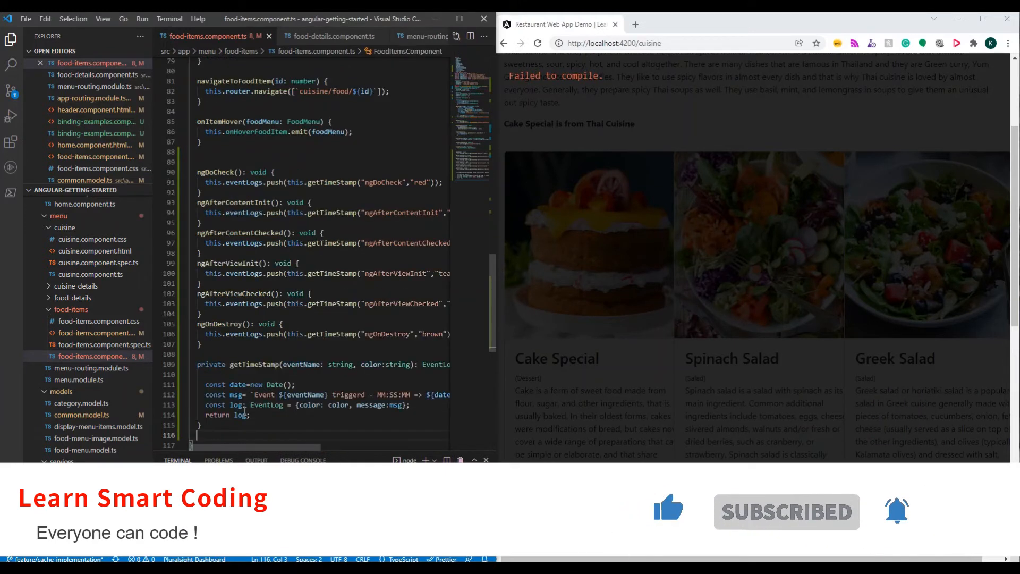
{"action": "key", "text": "ctrl+s"}
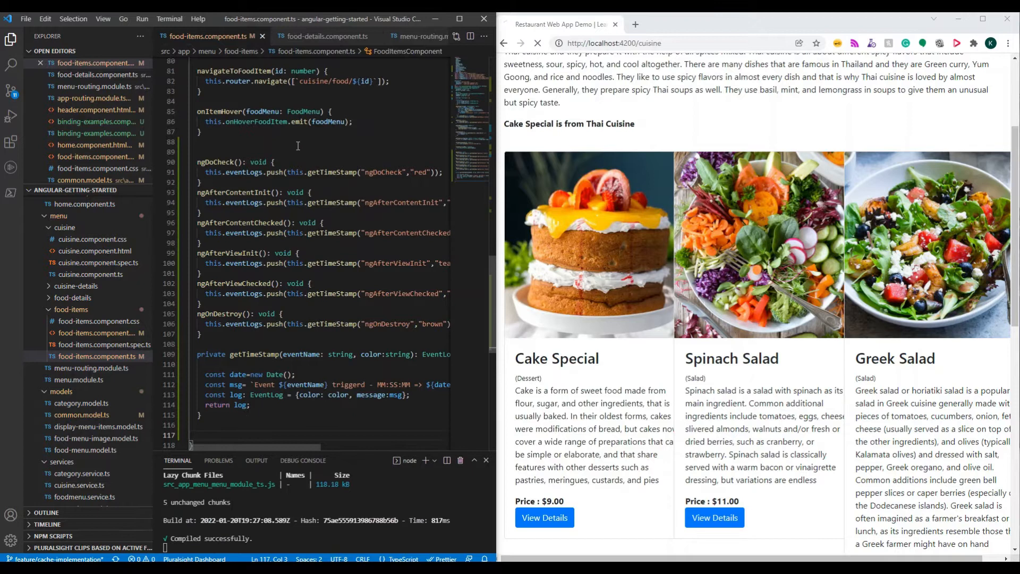
{"action": "mouse_move", "coordinate": [216, 193]}
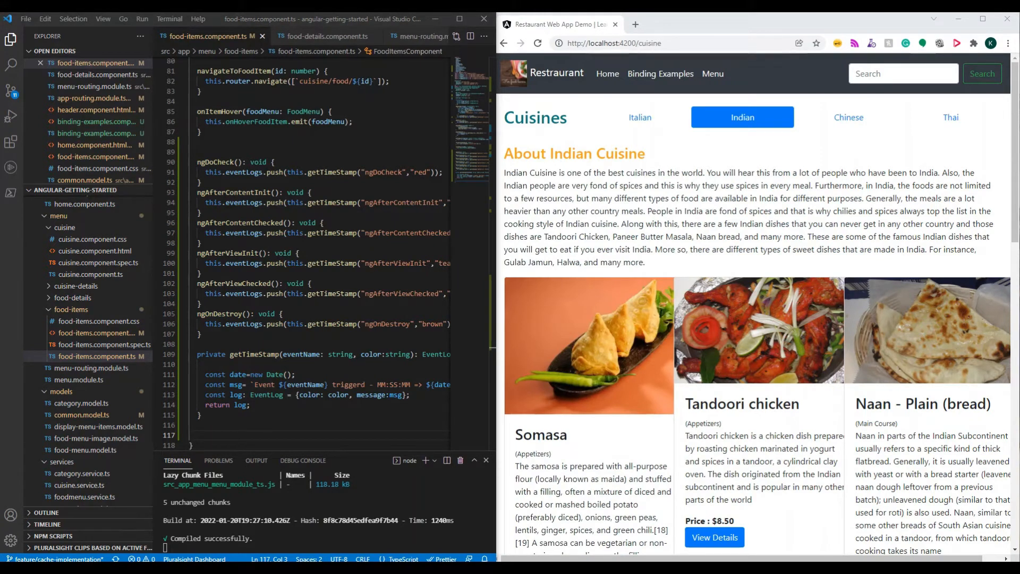
Step: Render eventLogs as colored list items in the food-items template with *ngFor and [class] binding
{"action": "left_click", "coordinate": [98, 321]}
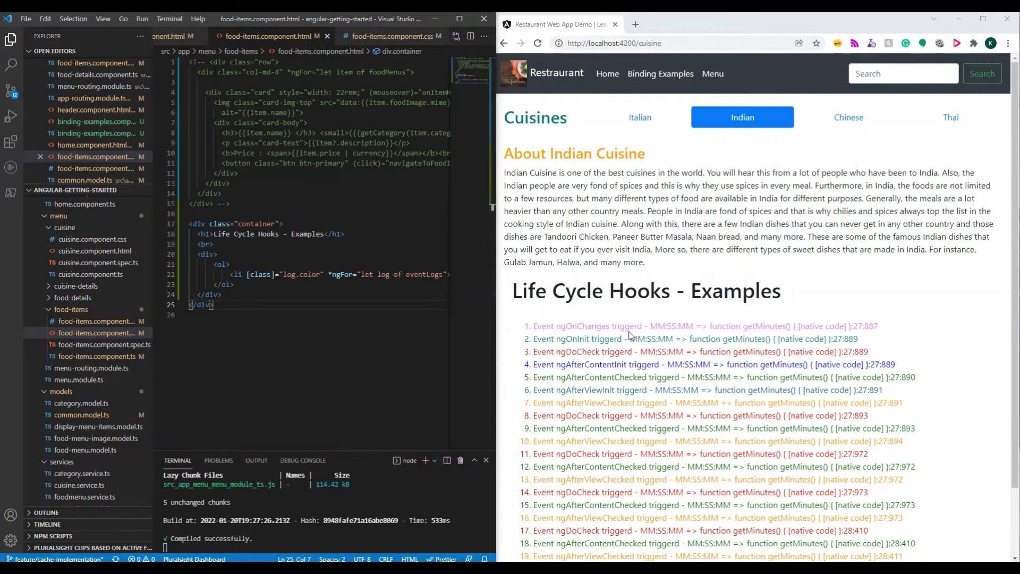
{"action": "scroll", "scroll_direction": "down", "scroll_amount": 3}
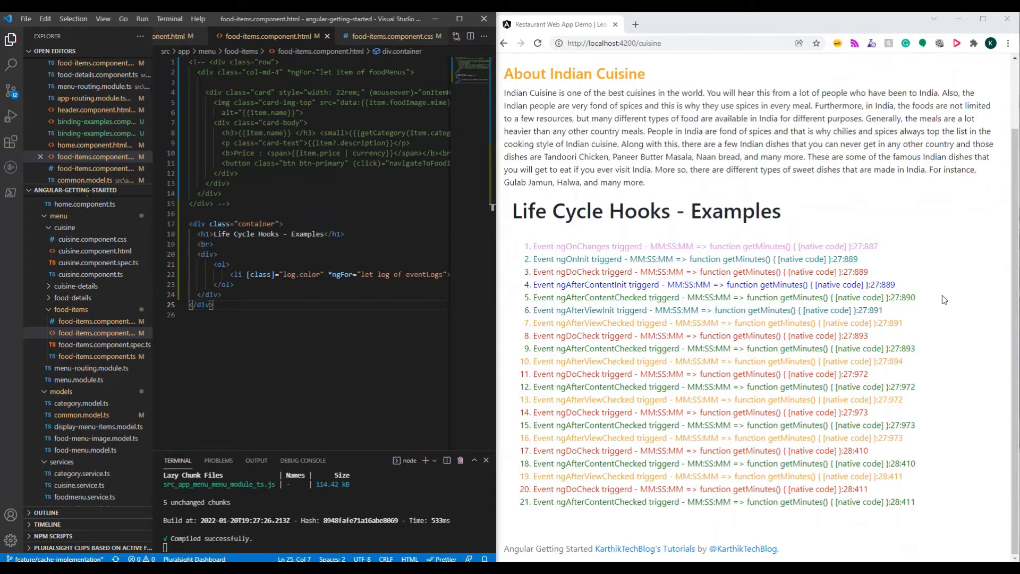
{"action": "mouse_move", "coordinate": [770, 468]}
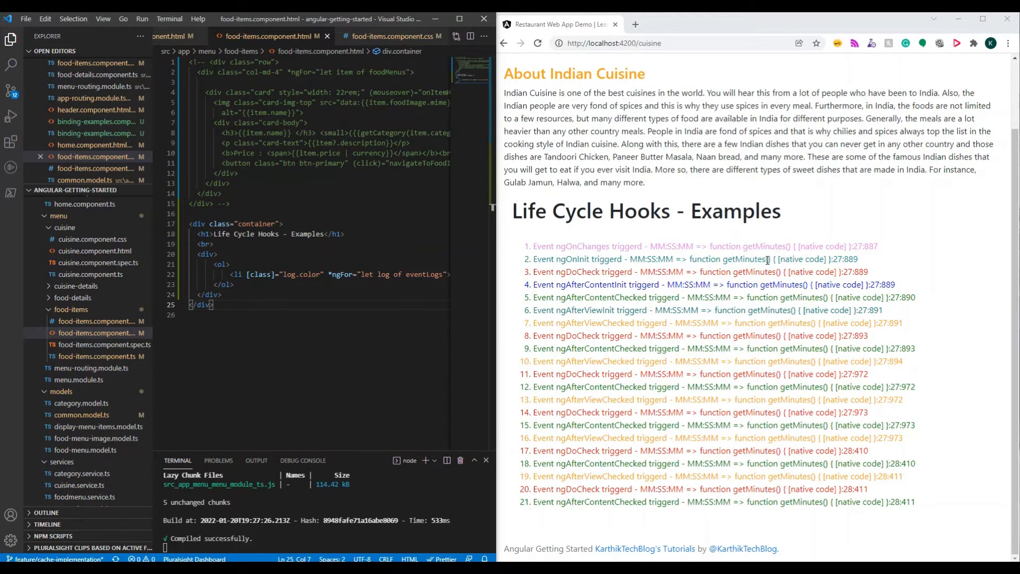
{"action": "mouse_move", "coordinate": [909, 197]}
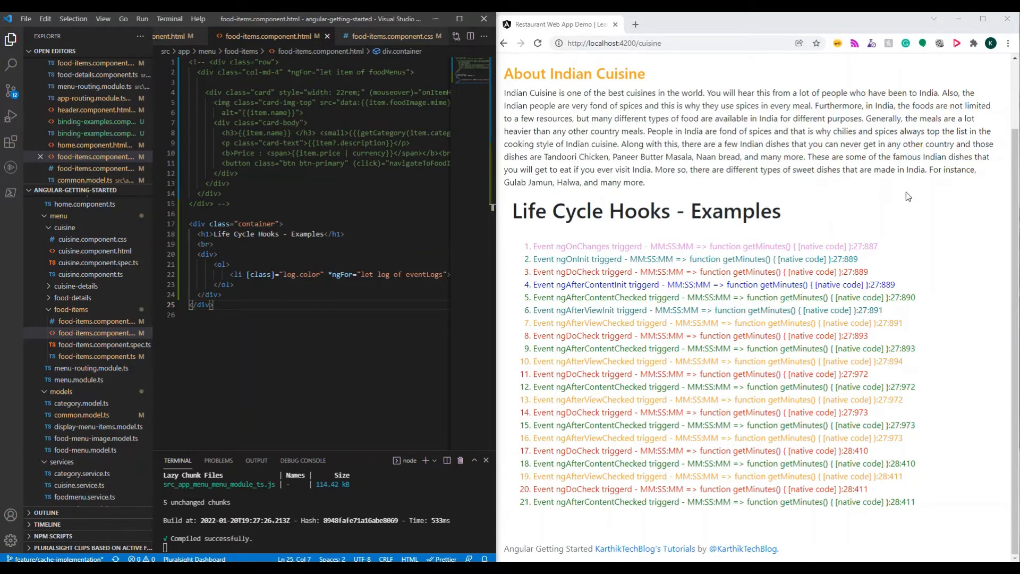
{"action": "scroll", "scroll_direction": "up", "scroll_amount": 3}
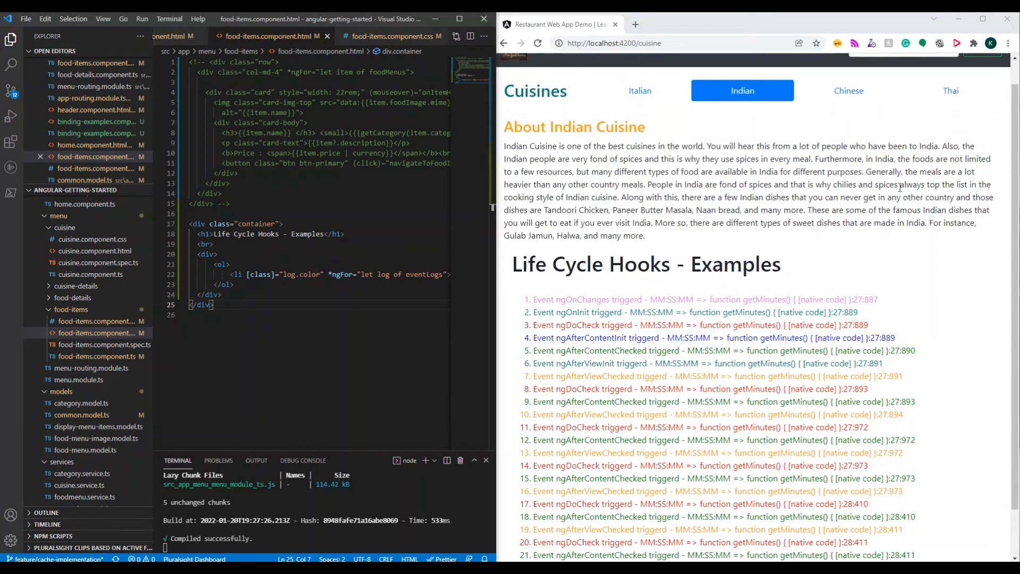
Step: Switch between Italian, Indian and Thai cuisines and scroll the growing lifecycle log
{"action": "left_click", "coordinate": [639, 90]}
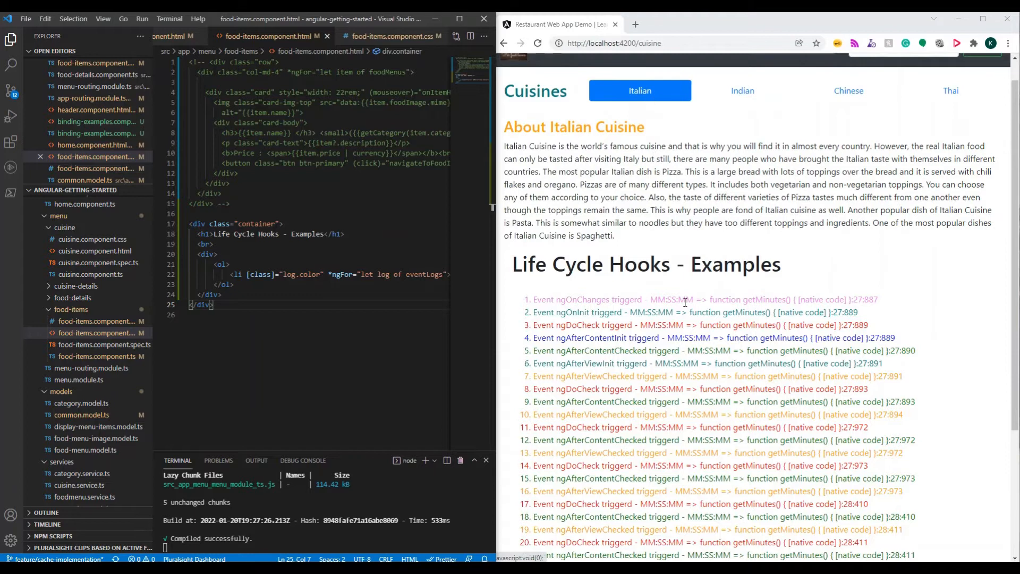
{"action": "scroll", "scroll_direction": "down", "scroll_amount": 3}
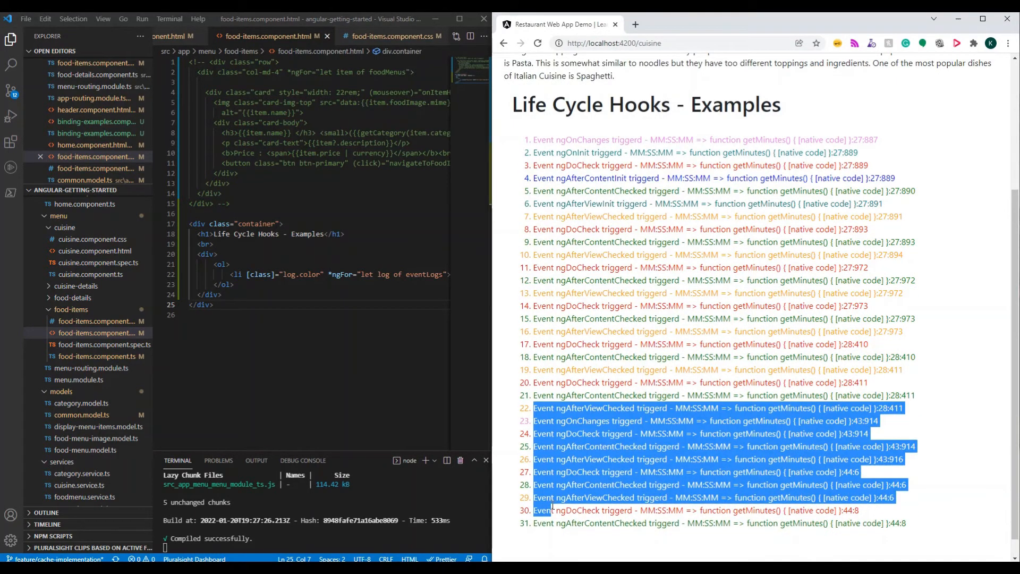
{"action": "scroll", "scroll_direction": "up", "scroll_amount": 3}
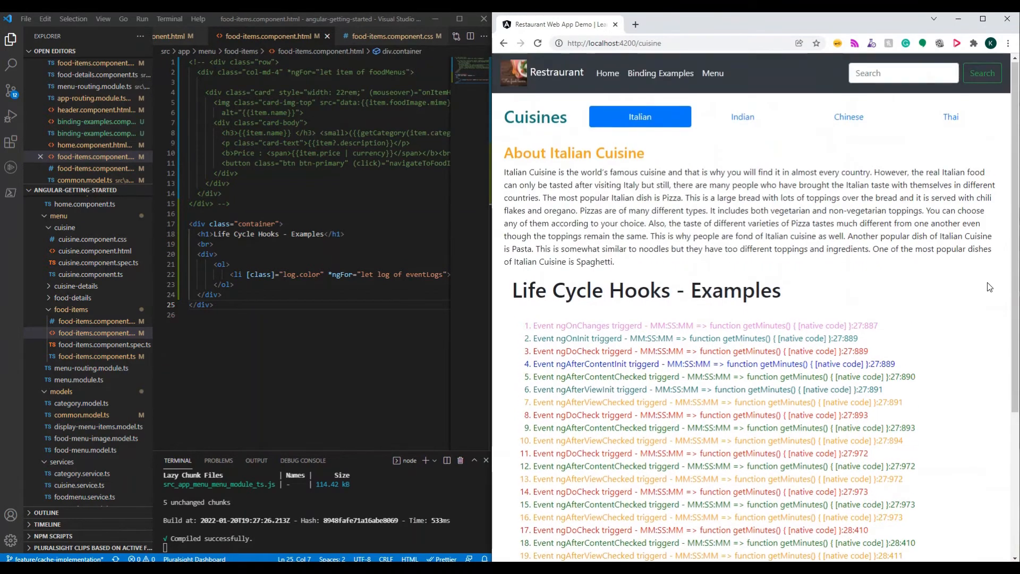
{"action": "left_click", "coordinate": [742, 117]}
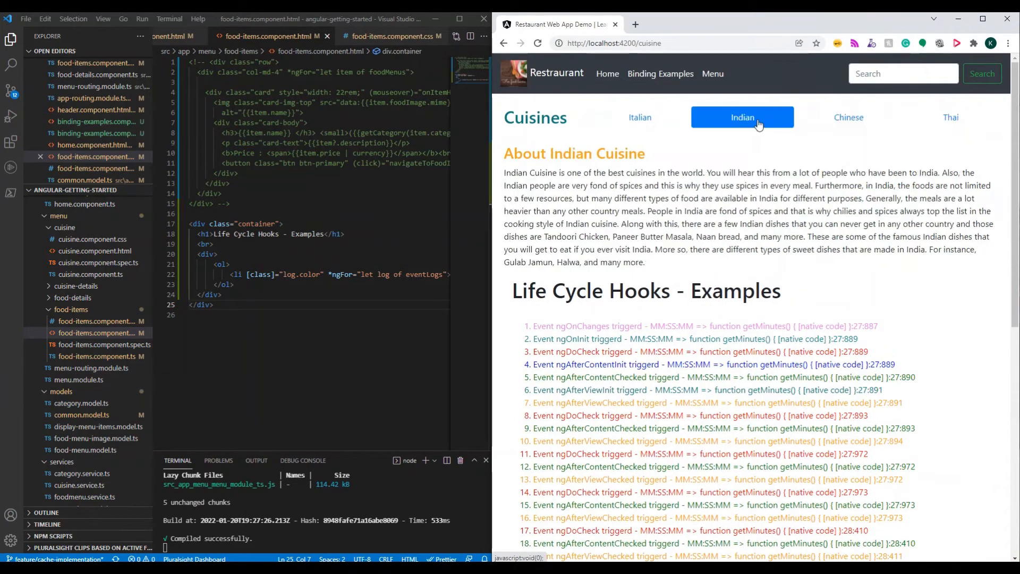
{"action": "left_click", "coordinate": [950, 117]}
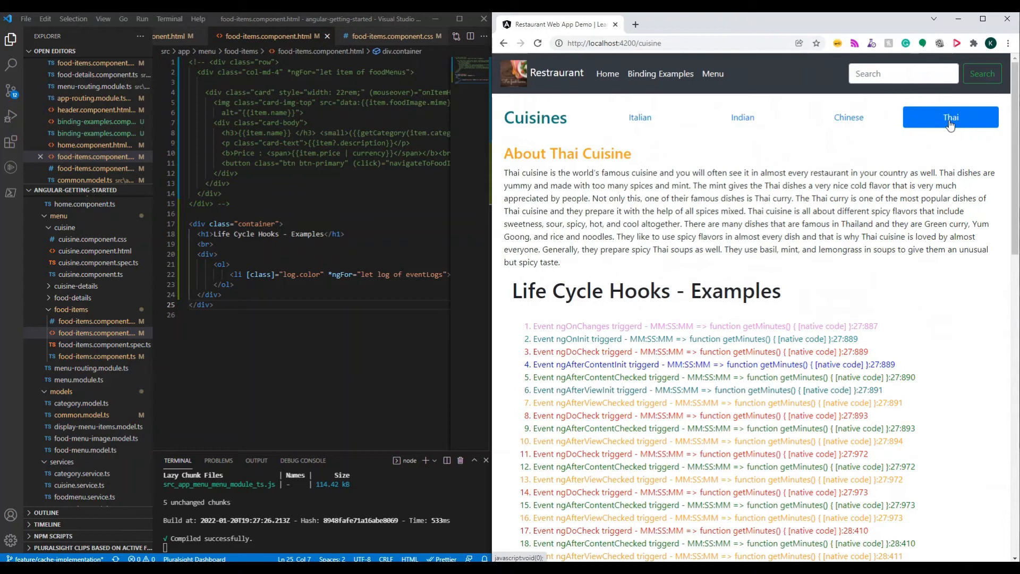
{"action": "scroll", "scroll_direction": "down", "scroll_amount": 3}
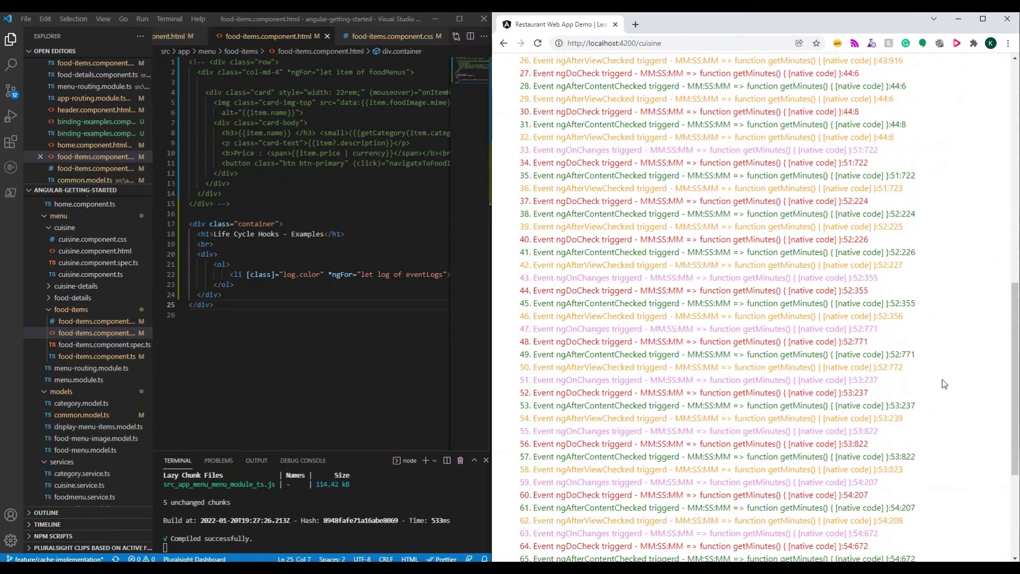
{"action": "scroll", "scroll_direction": "down", "scroll_amount": 3}
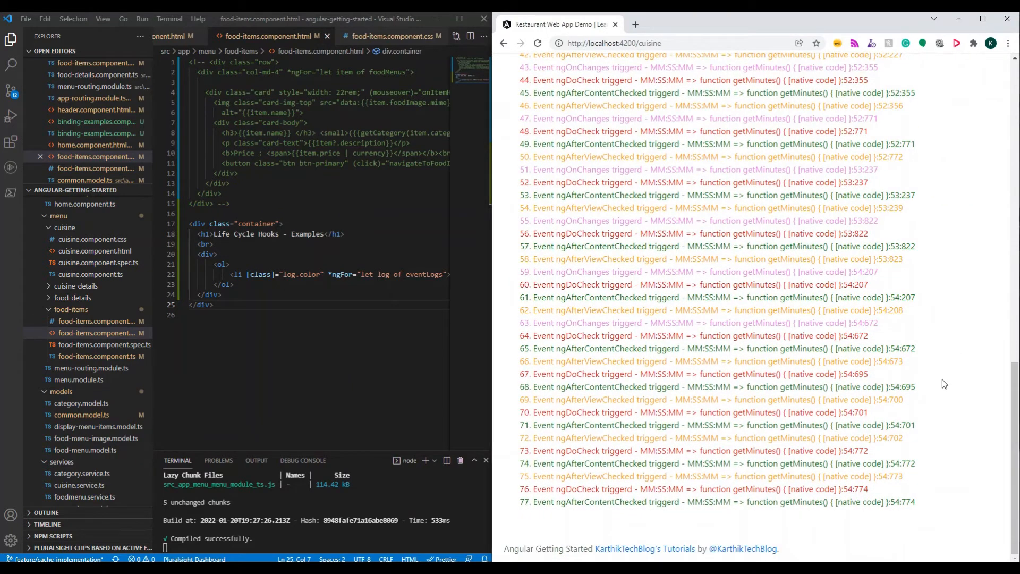
{"action": "scroll", "scroll_direction": "up", "scroll_amount": 3}
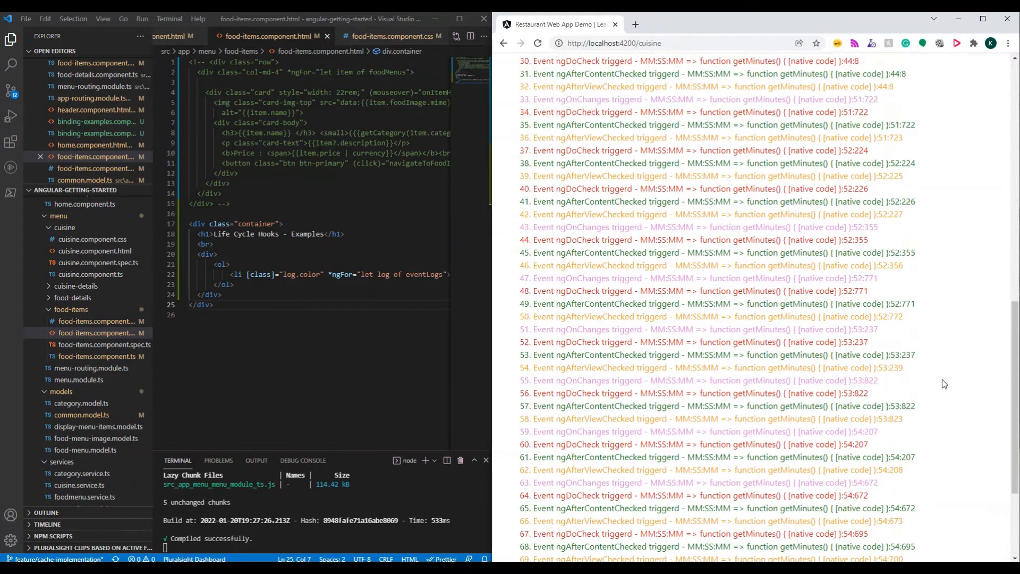
{"action": "scroll", "scroll_direction": "up", "scroll_amount": 3}
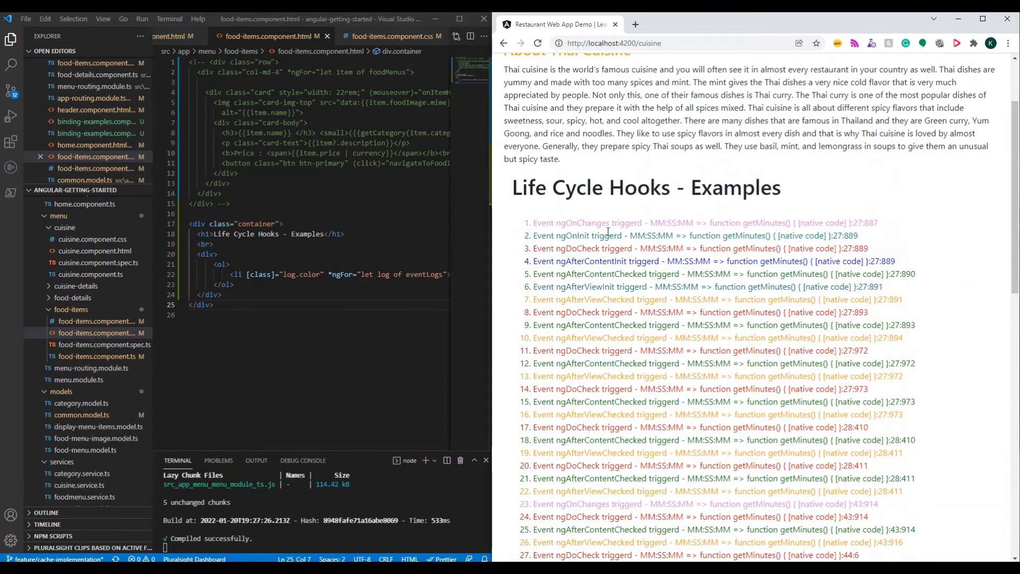
{"action": "double_click", "coordinate": [571, 236]}
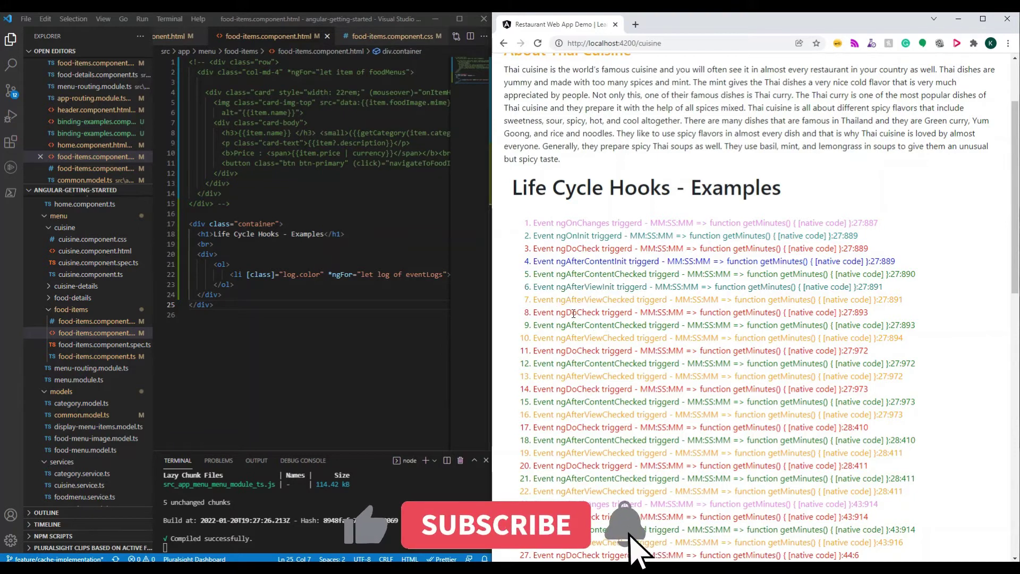
Step: Highlight ngDoCheck in log entry 8, then return to the component's code
{"action": "double_click", "coordinate": [576, 313]}
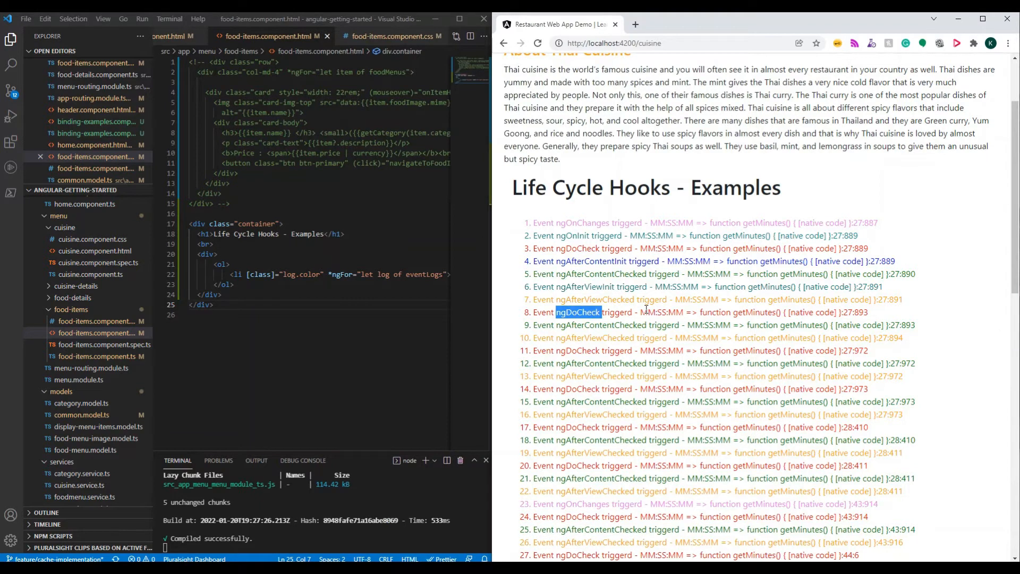
{"action": "left_click", "coordinate": [98, 356]}
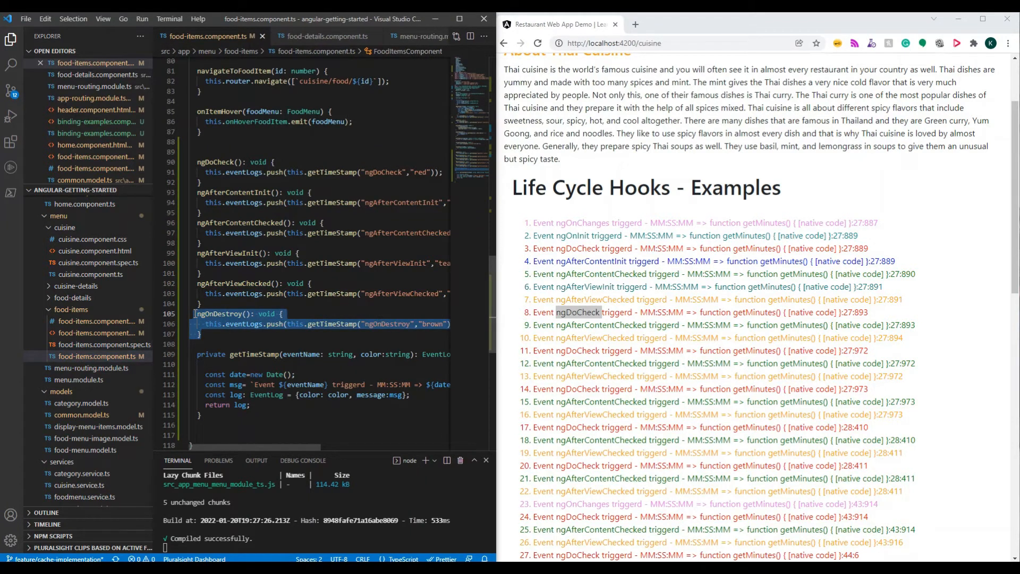
{"action": "mouse_move", "coordinate": [549, 311]}
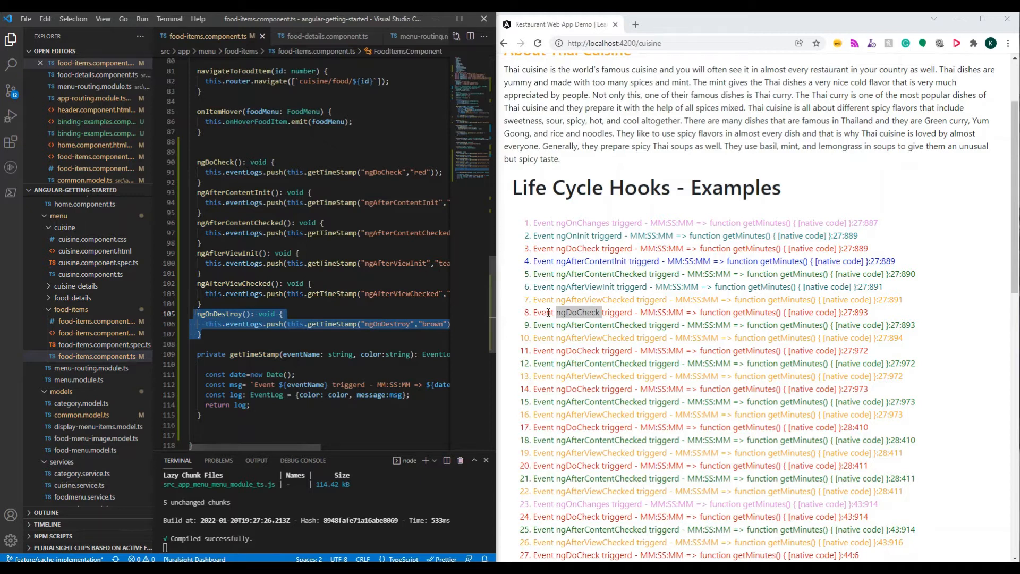
{"action": "mouse_move", "coordinate": [706, 300]}
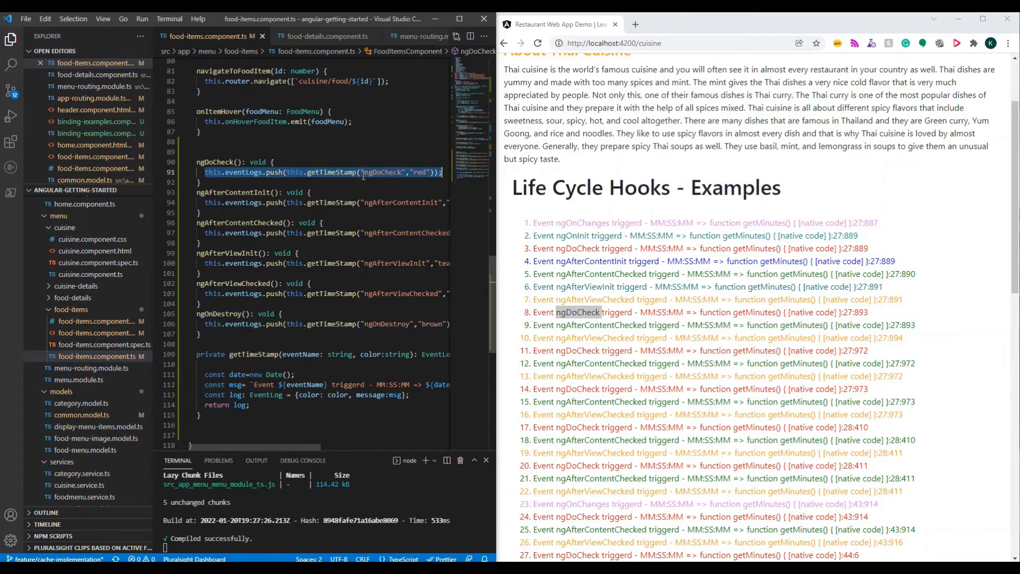
Step: Add a getTimeStamp('constructor') push into the component's empty constructor body
{"action": "scroll", "scroll_direction": "up", "scroll_amount": 3}
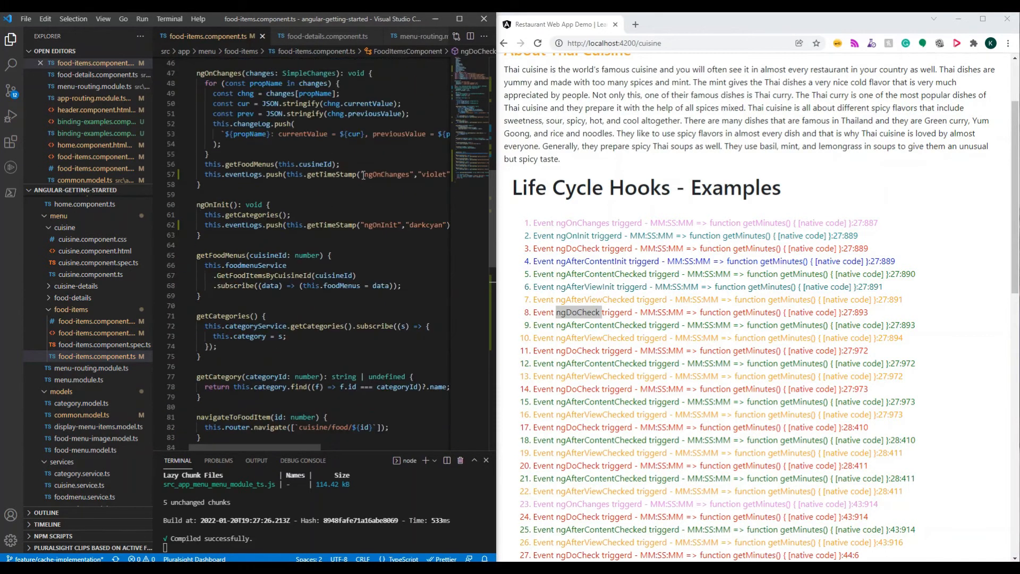
{"action": "scroll", "scroll_direction": "up", "scroll_amount": 3}
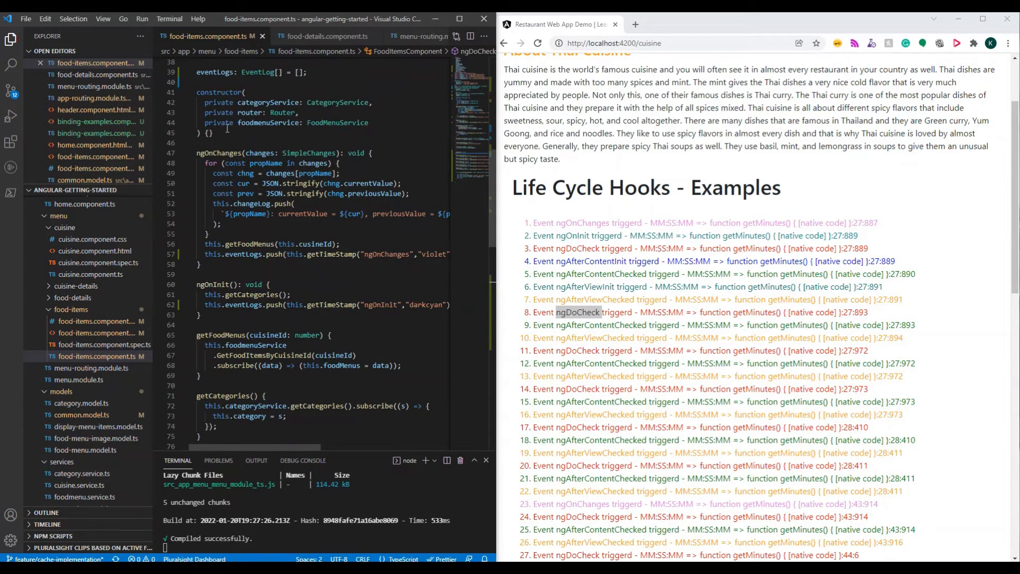
{"action": "left_click", "coordinate": [210, 133]}
{"action": "type", "text": "this.eventLogs.push(this.getTimeStamp(\"constructor\",\"\"));"}
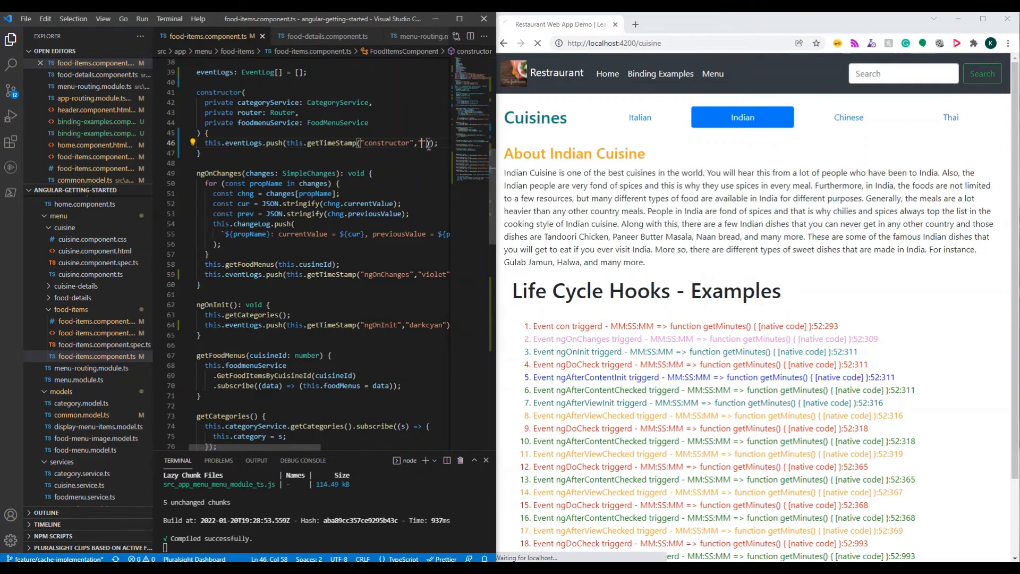
Step: Check the log now starts with the constructor entry and switch to the Italian cuisine
{"action": "left_click", "coordinate": [538, 42]}
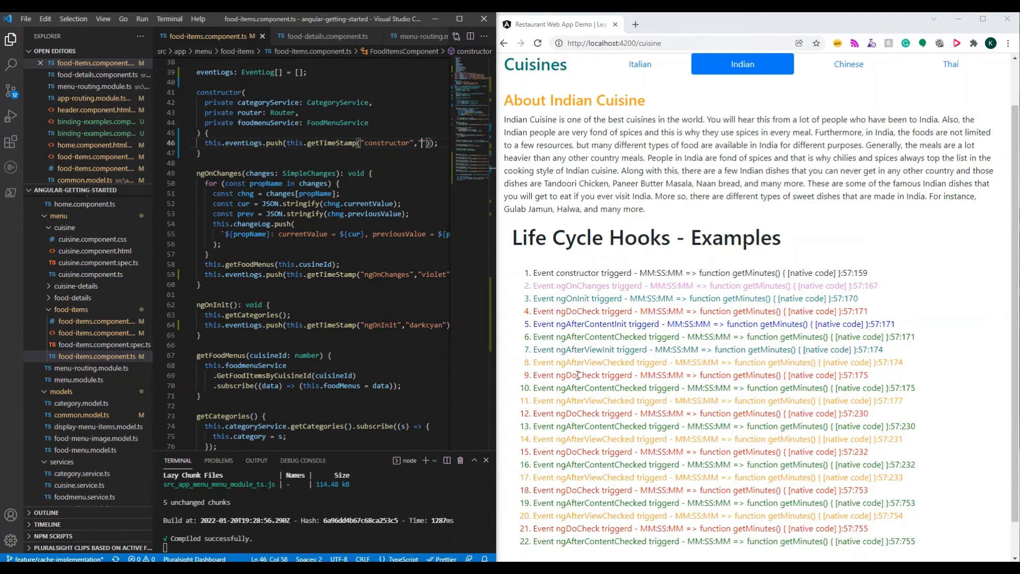
{"action": "left_click", "coordinate": [640, 63]}
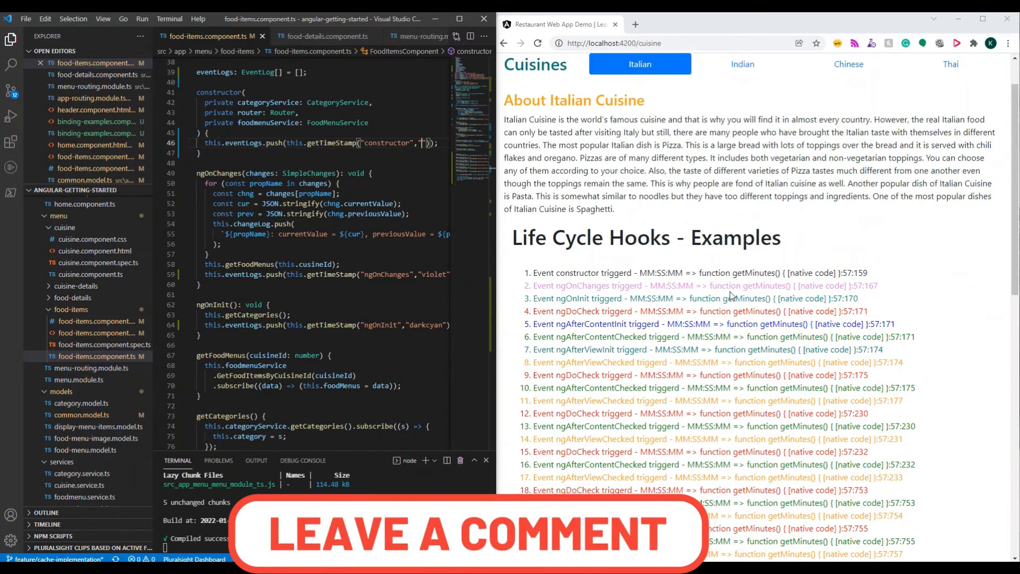
{"action": "scroll", "scroll_direction": "down", "scroll_amount": 3}
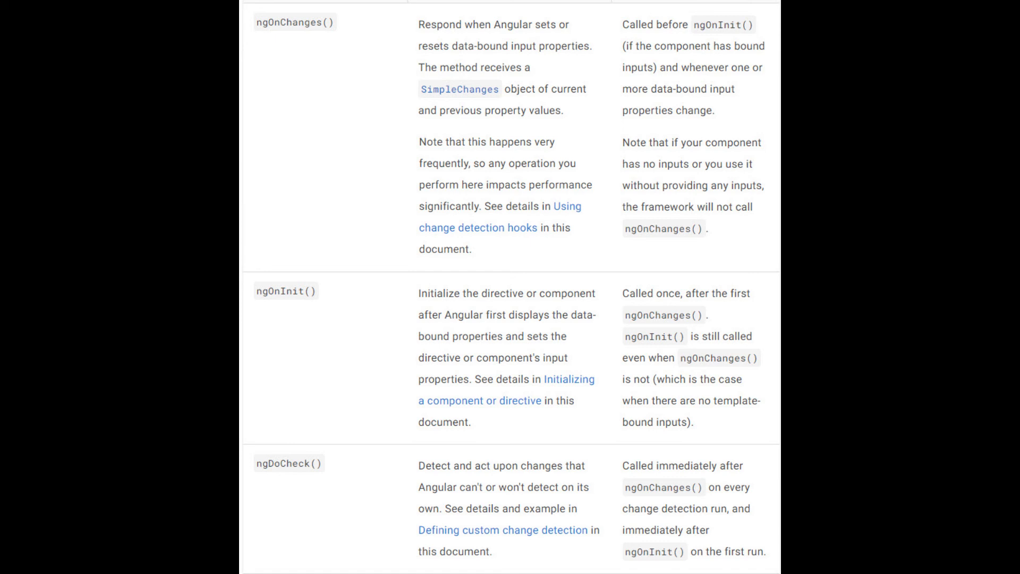
Step: Scroll the Angular lifecycle hooks table down to ngAfterViewChecked and ngOnDestroy
{"action": "scroll", "scroll_direction": "down", "scroll_amount": 3}
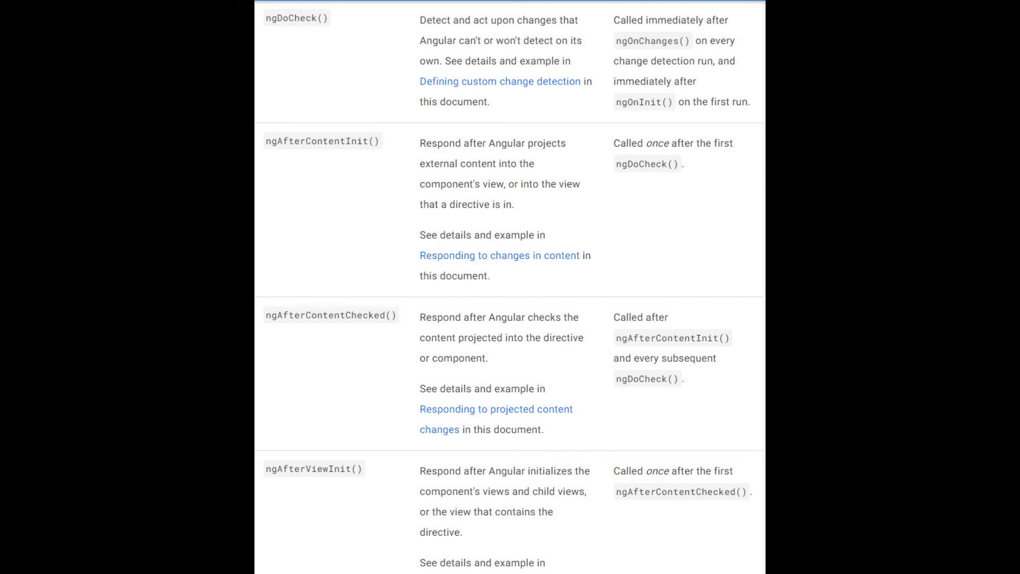
{"action": "scroll", "scroll_direction": "down", "scroll_amount": 3}
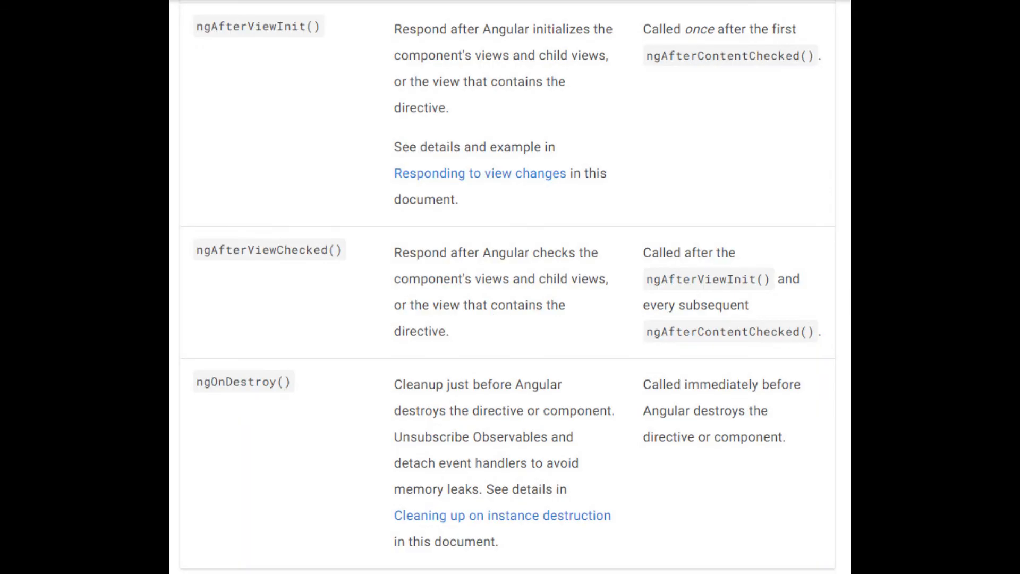